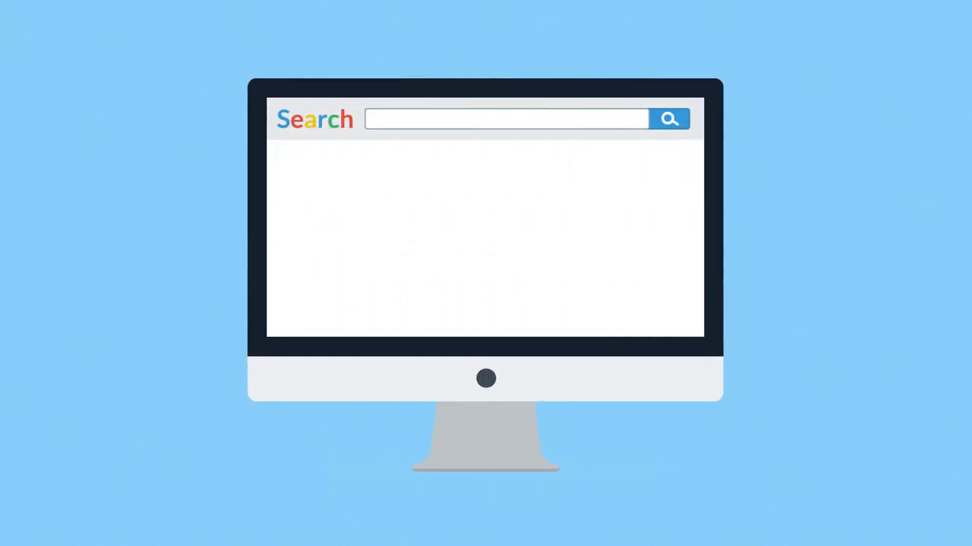
pyautogui.write('champagne')
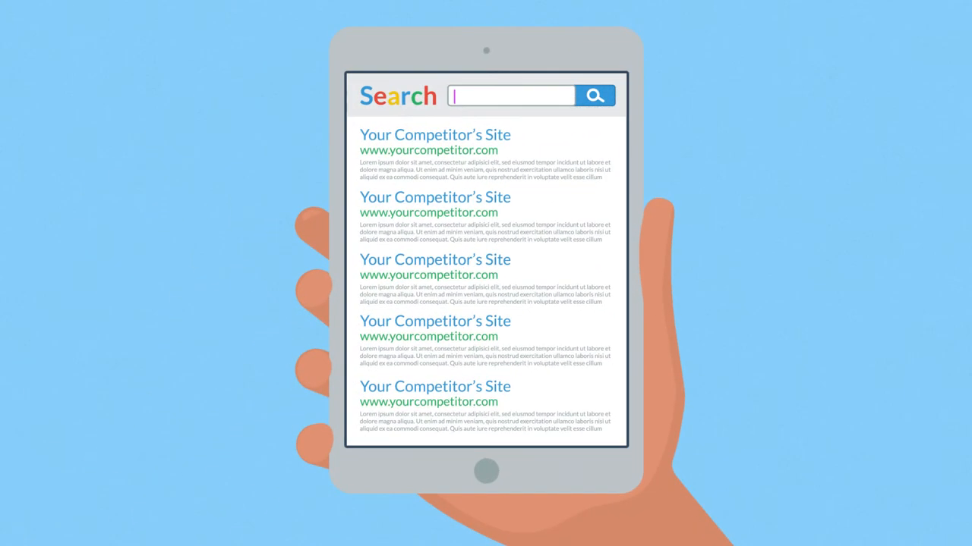
pyautogui.write('Product')
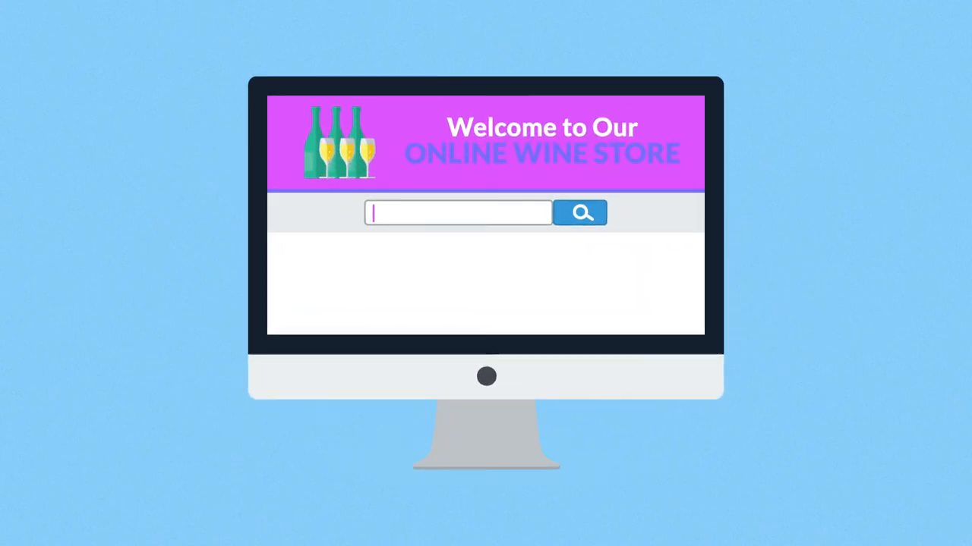
pyautogui.write('Red Wine')
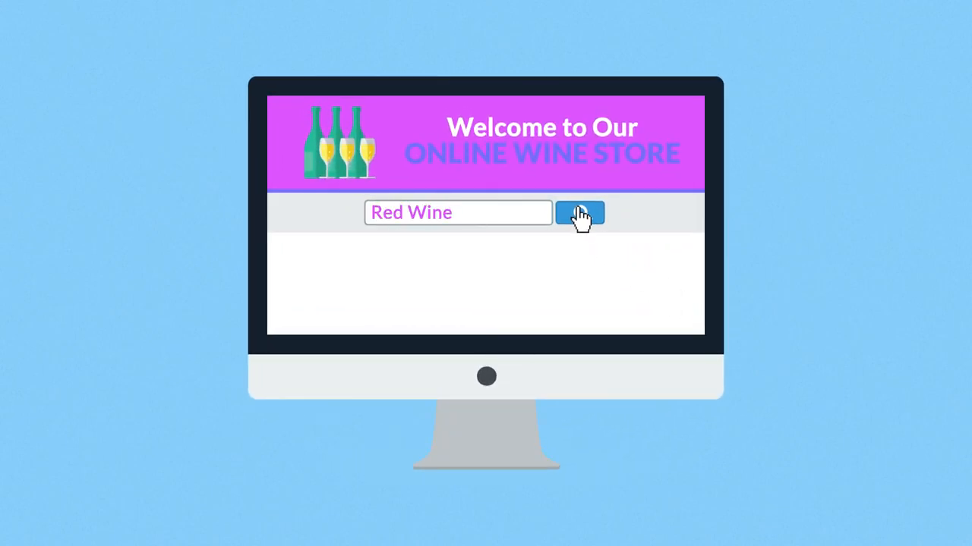
pyautogui.click(579, 212)
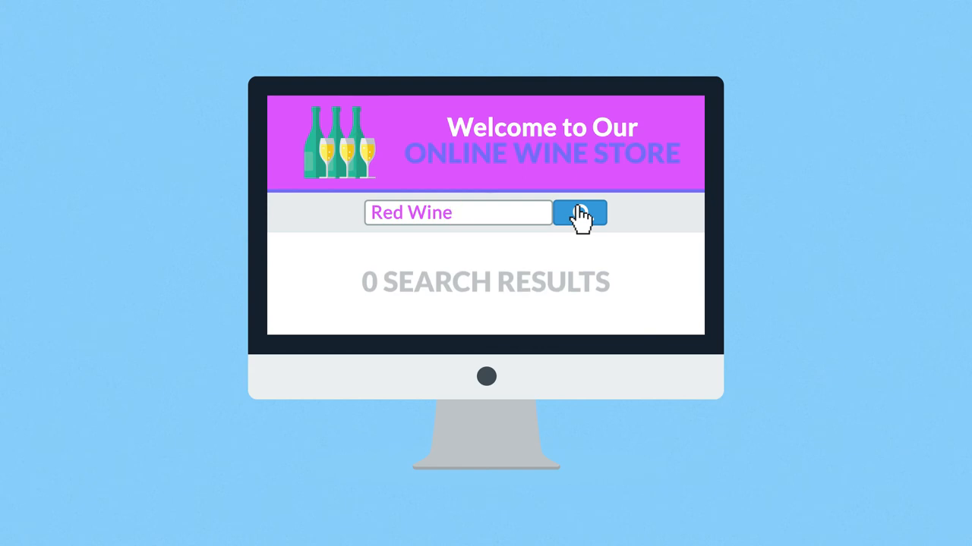
pyautogui.click(580, 212)
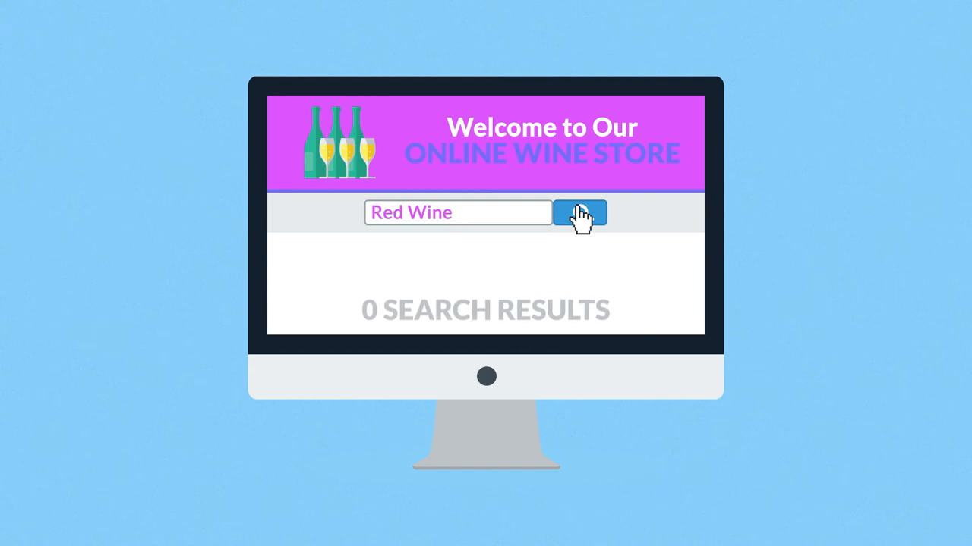
pyautogui.click(580, 213)
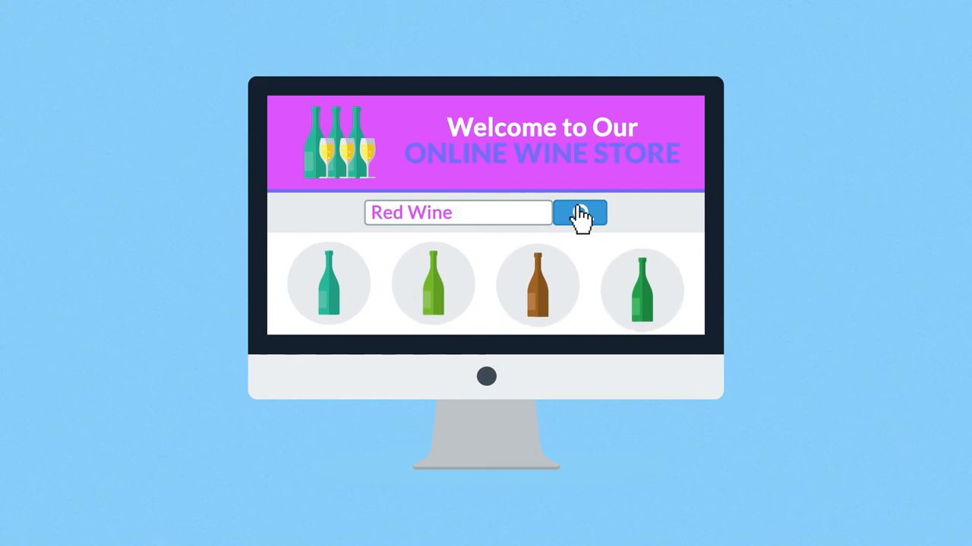